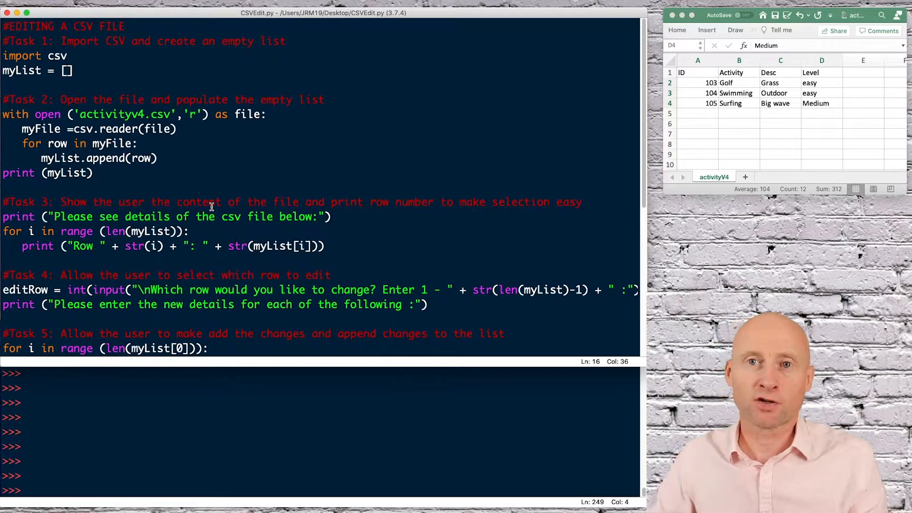
# Review the code opening activityv4.csv in read mode and the file variable it is stored in
pyautogui.click(74, 70)
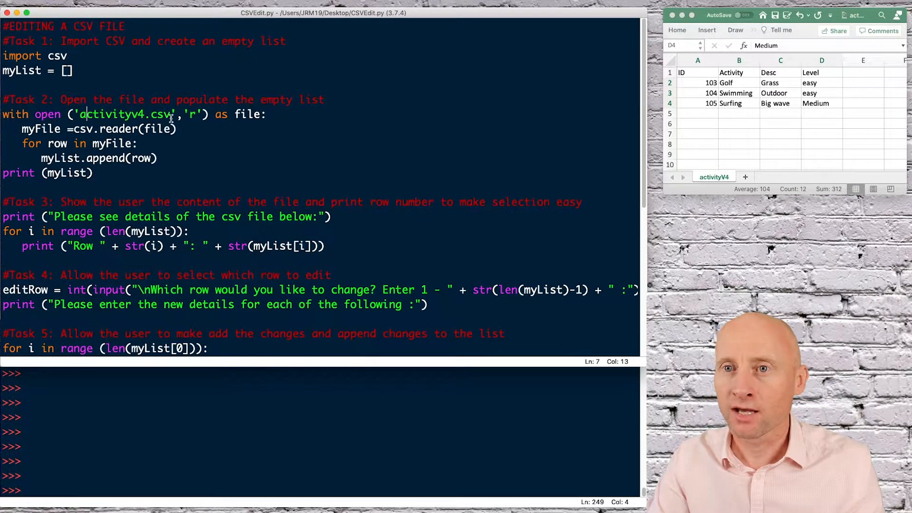
pyautogui.doubleClick(123, 114)
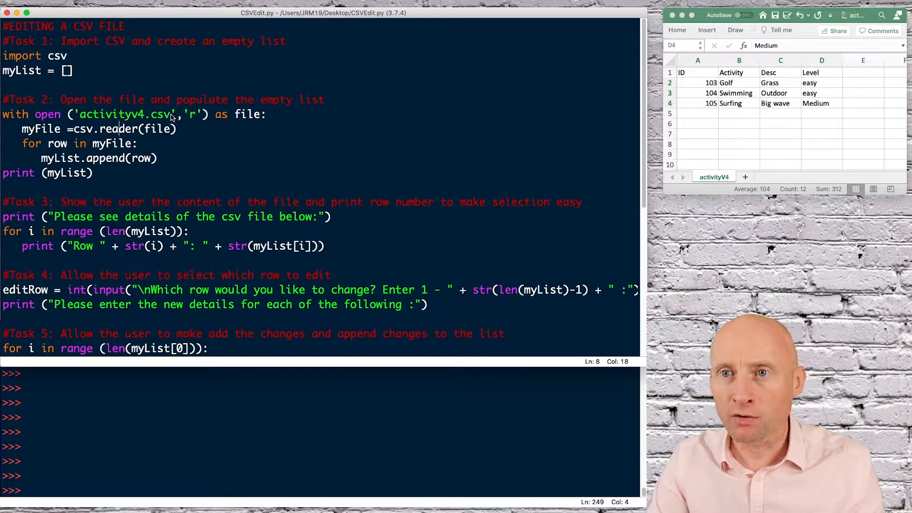
pyautogui.doubleClick(158, 114)
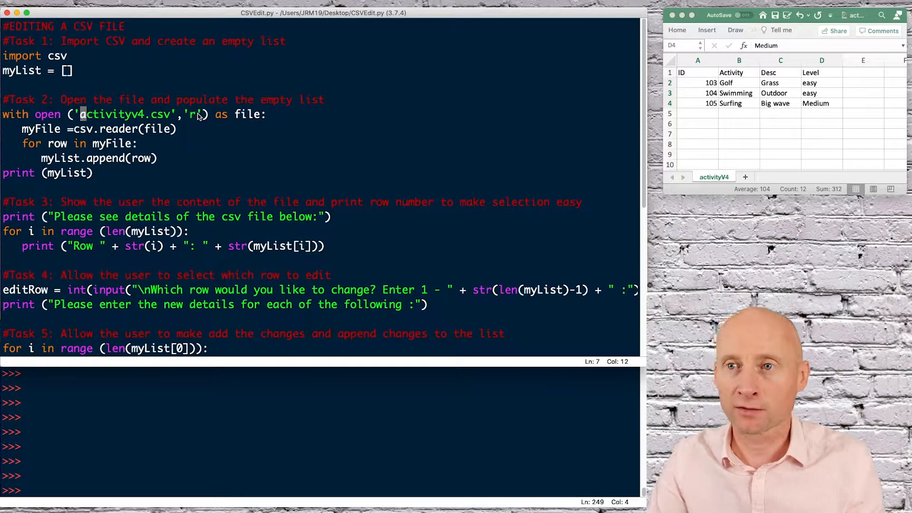
pyautogui.click(192, 114)
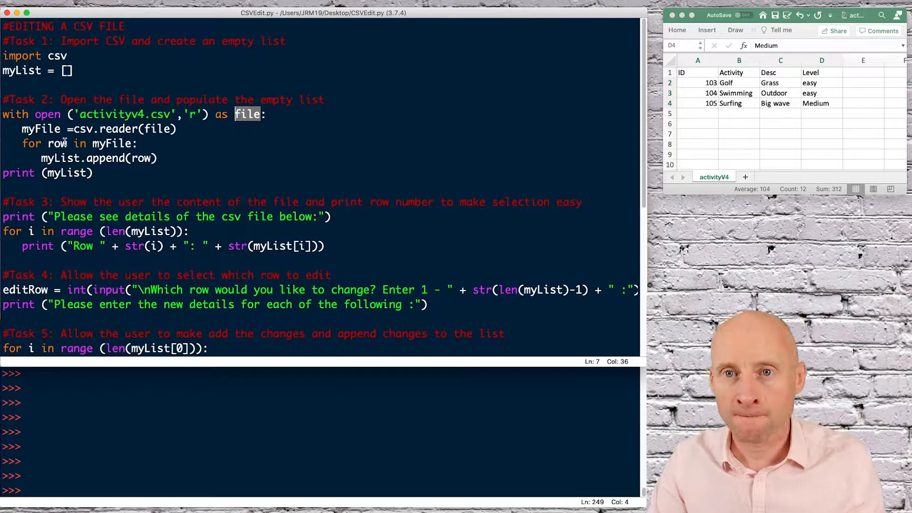
pyautogui.doubleClick(40, 128)
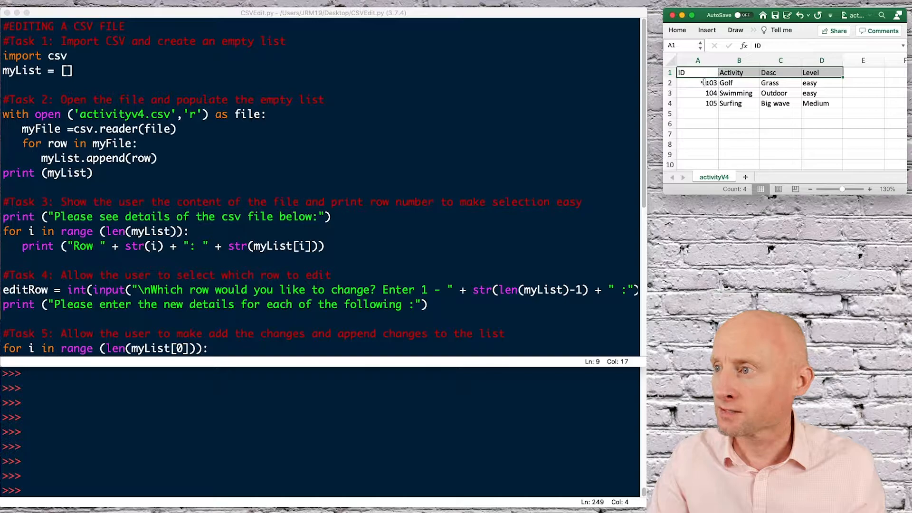
pyautogui.click(697, 92)
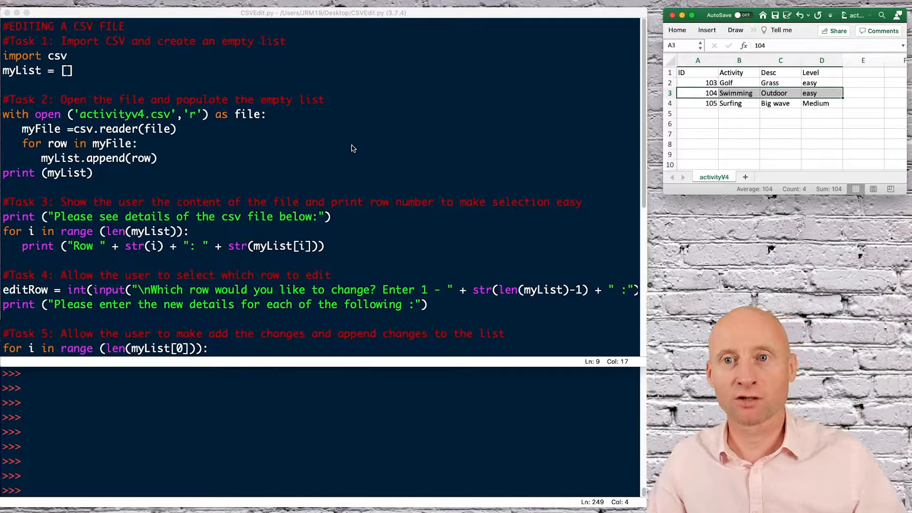
# Comment out the later code with ''' and run the script, printing the CSV as a nested list with the Golf record
pyautogui.click(3, 173)
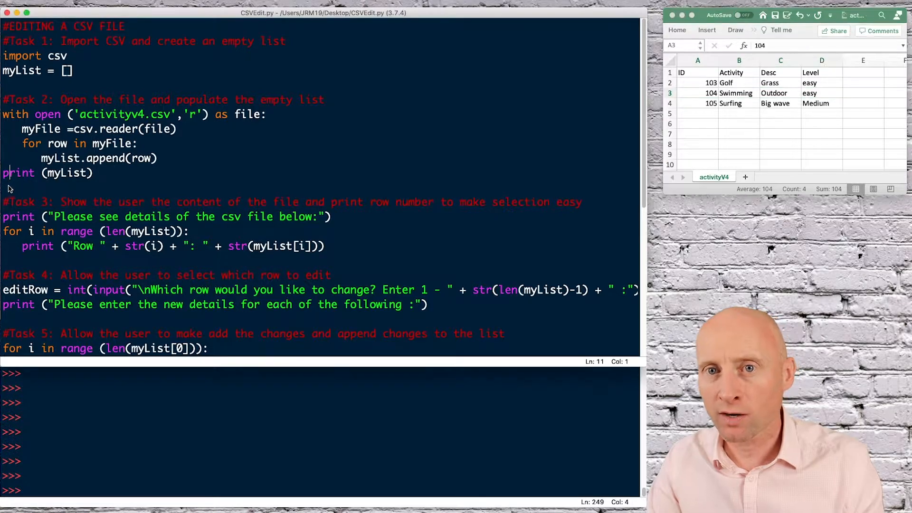
pyautogui.write("'''")
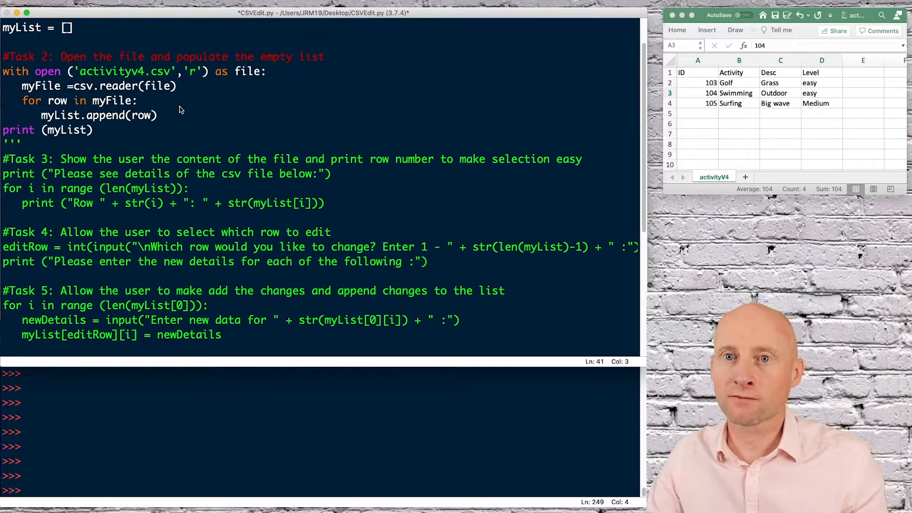
pyautogui.press('F5')
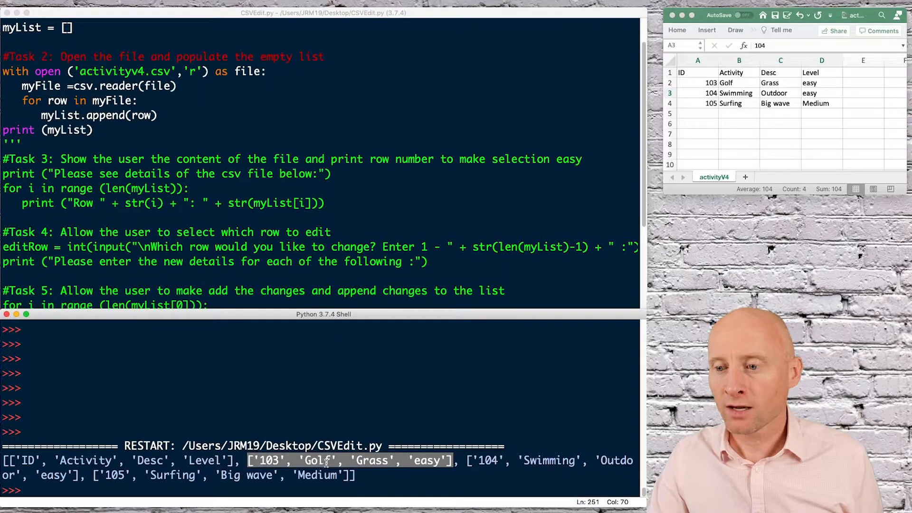
pyautogui.doubleClick(372, 459)
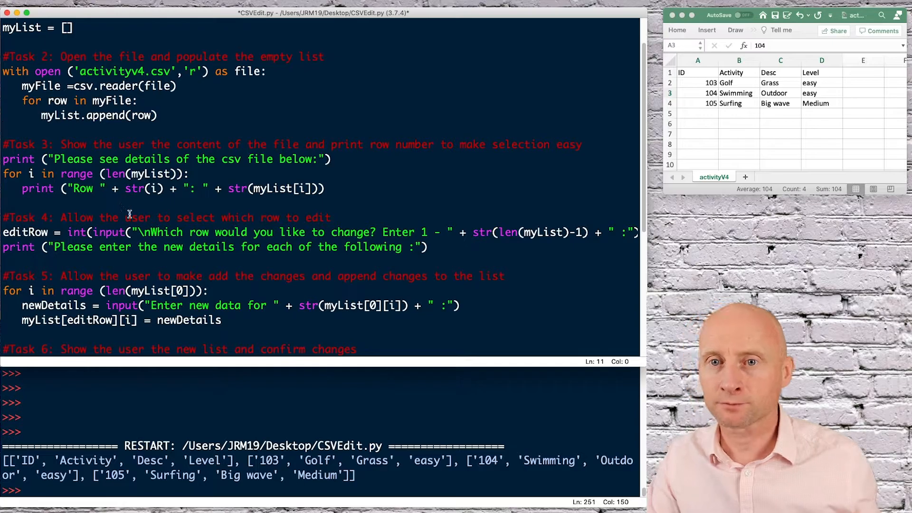
pyautogui.scroll(-3)
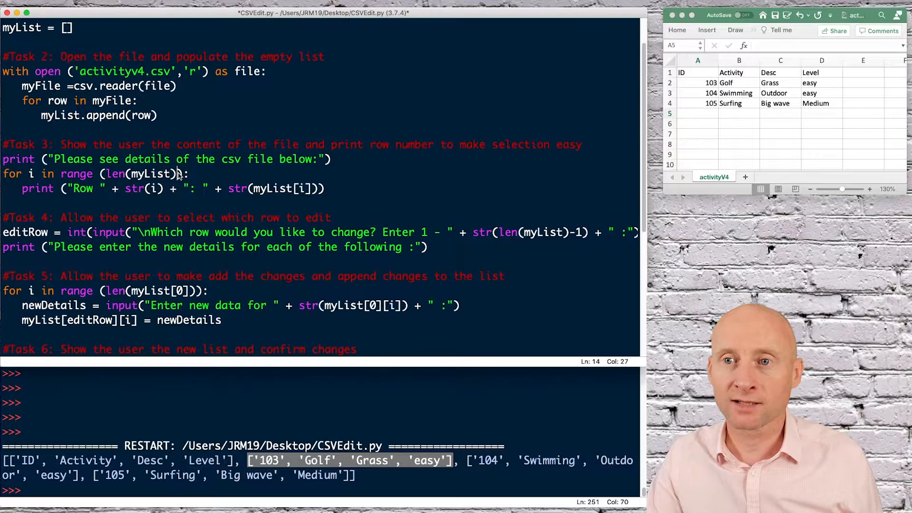
pyautogui.doubleClick(139, 173)
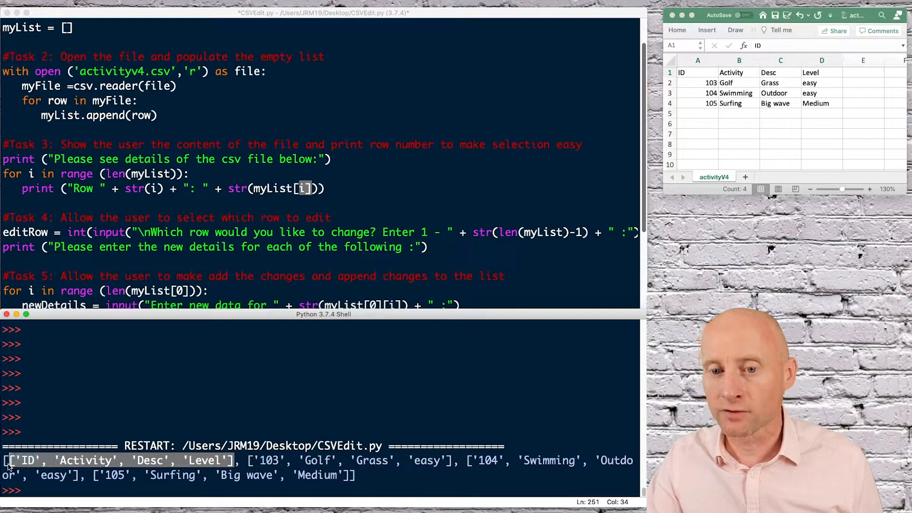
pyautogui.write('myList[editRow][i] = newDetails')
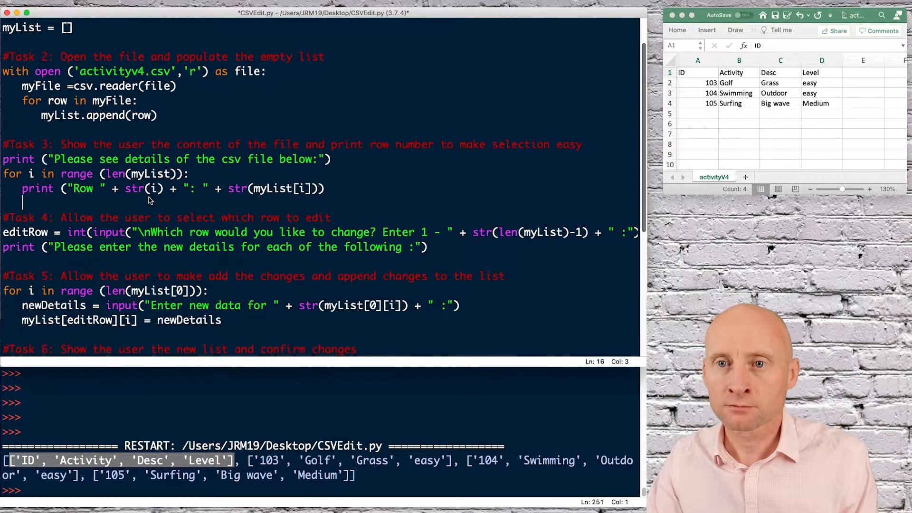
# Add the line myList[editRow][i] = newDetails and run so rows 0 to 3 are listed with the row prompt
pyautogui.click(140, 247)
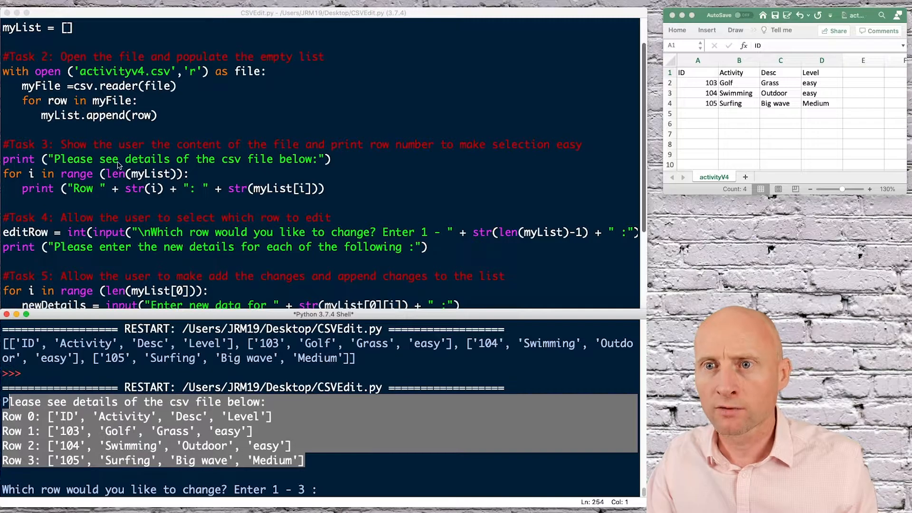
pyautogui.write('myList[editRow][i] = newDetails')
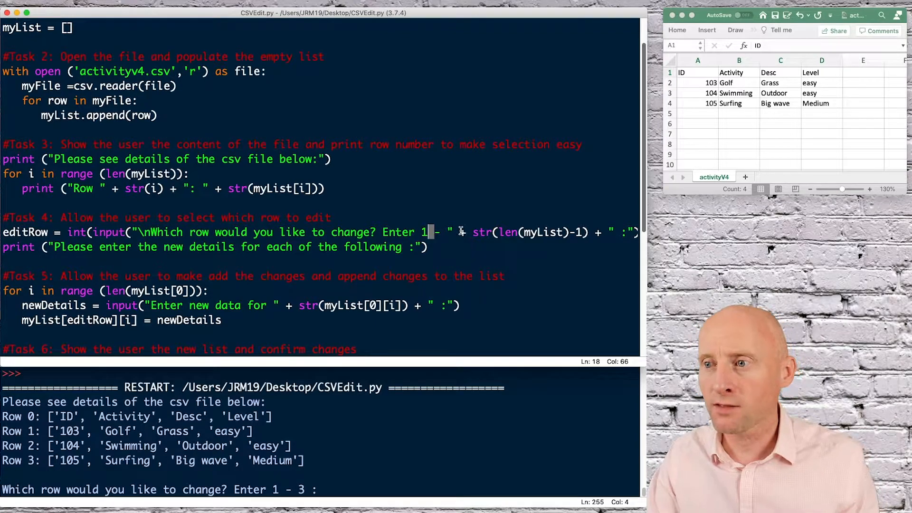
pyautogui.moveTo(459, 231); pyautogui.dragTo(587, 232)
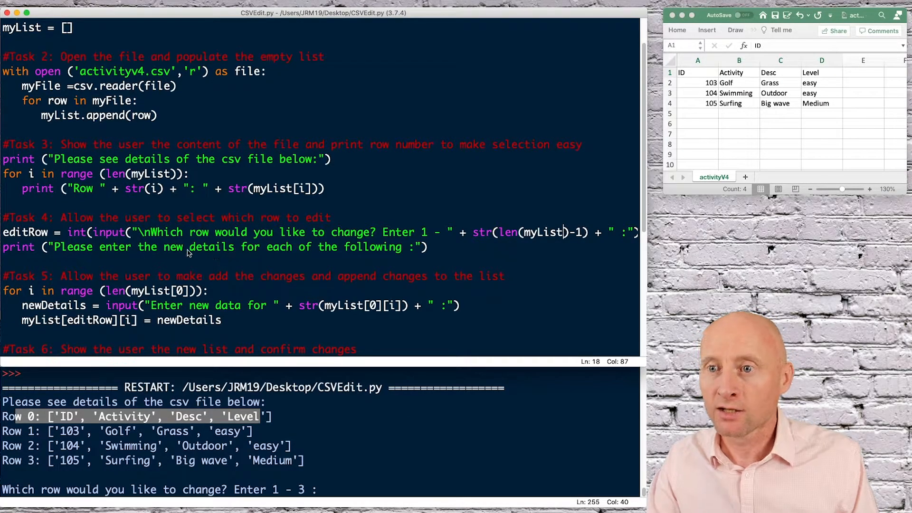
pyautogui.moveTo(328, 489)
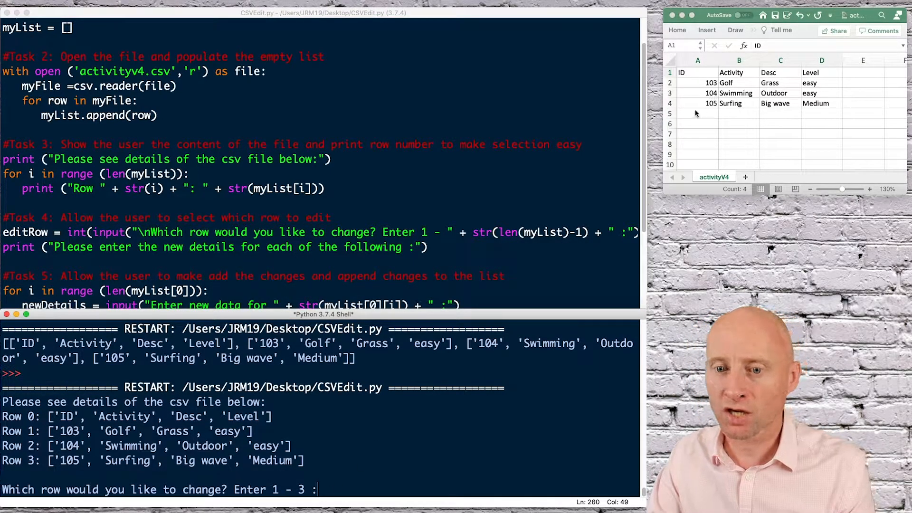
# Answer 2 at the 'Which row would you like to change?' prompt so the script asks for new details
pyautogui.write('2')
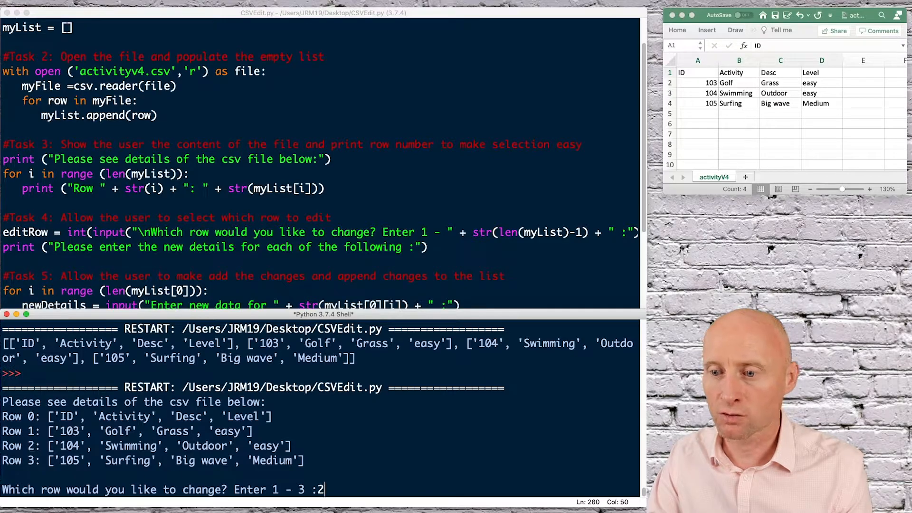
pyautogui.press('enter')
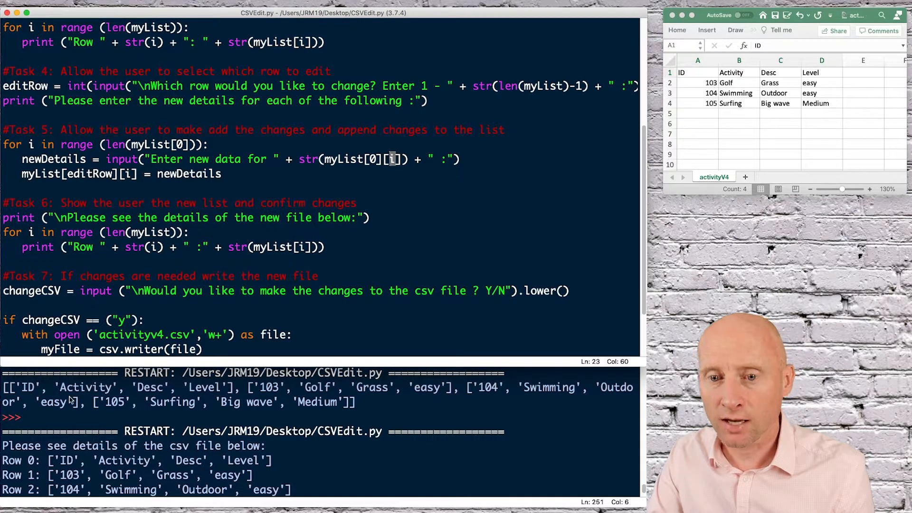
pyautogui.doubleClick(28, 388)
pyautogui.write('2')
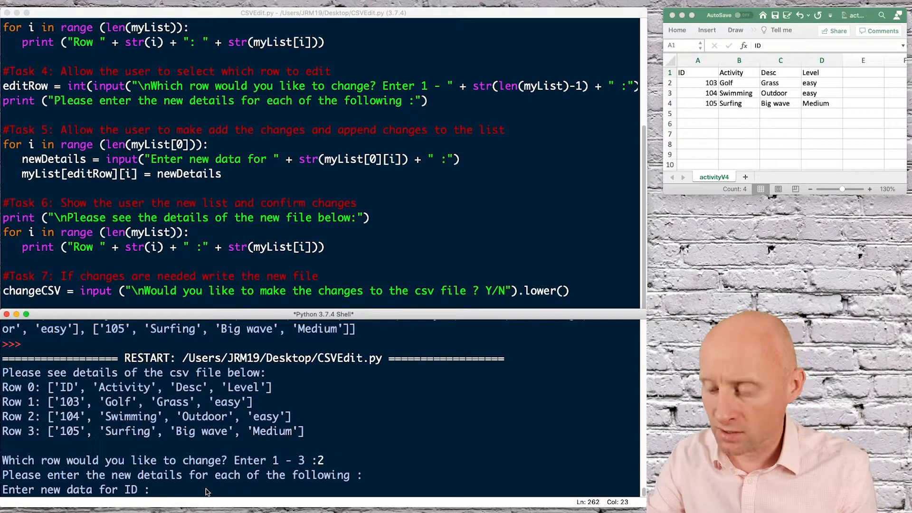
# Enter 106, skiing, downhill and easy as row 2's new details and see the updated list printed
pyautogui.write('106')
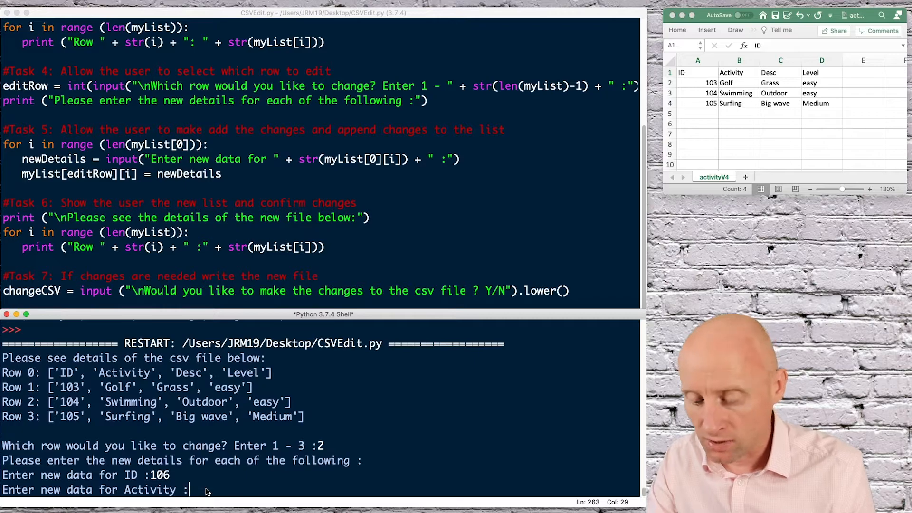
pyautogui.write('skiing')
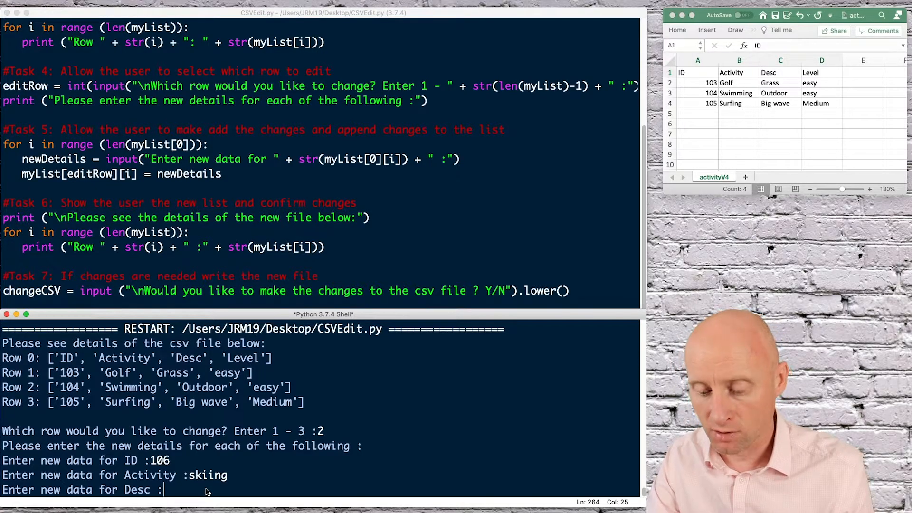
pyautogui.write('downh')
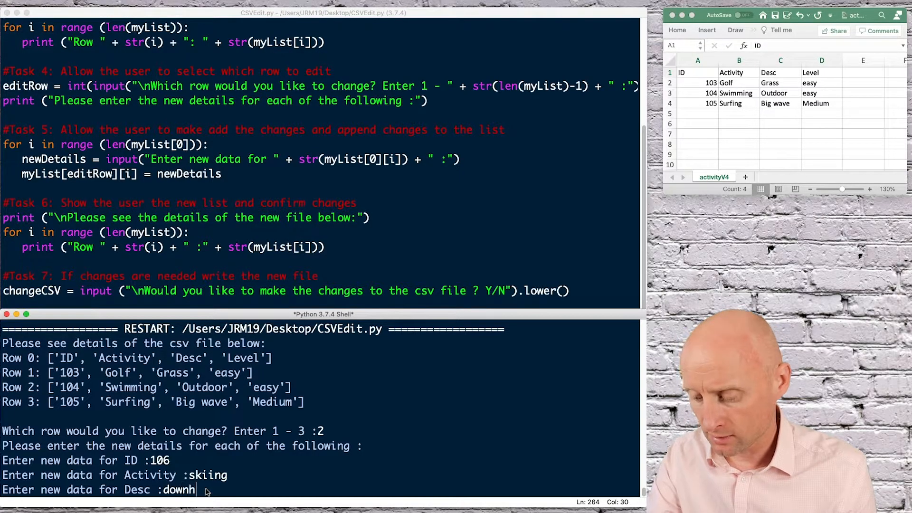
pyautogui.press('enter')
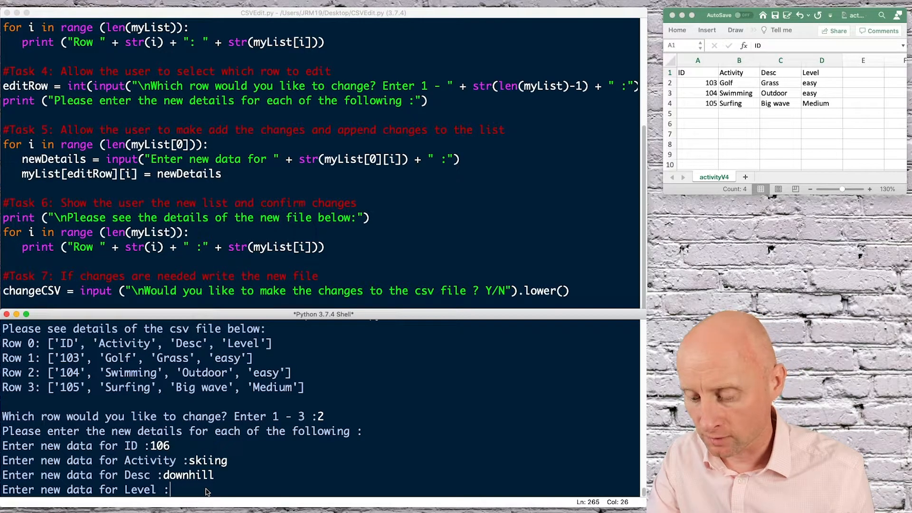
pyautogui.write('easy')
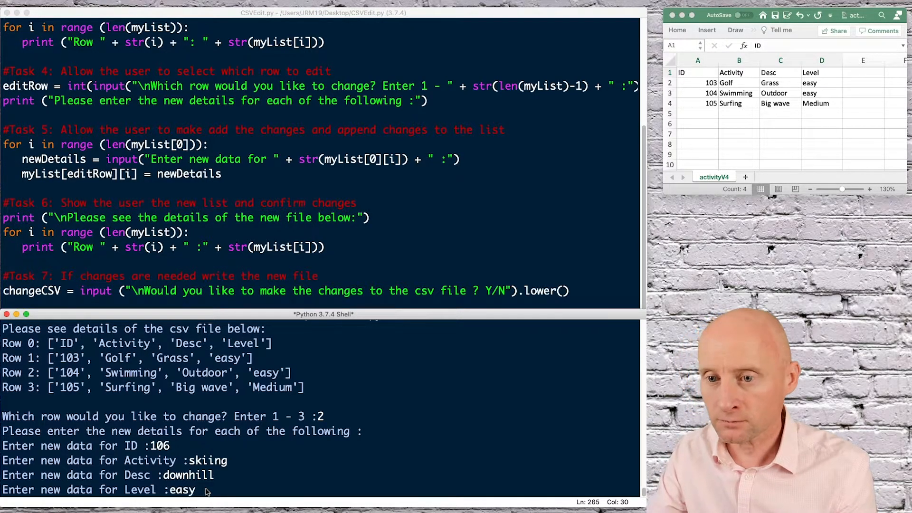
pyautogui.press('Return')
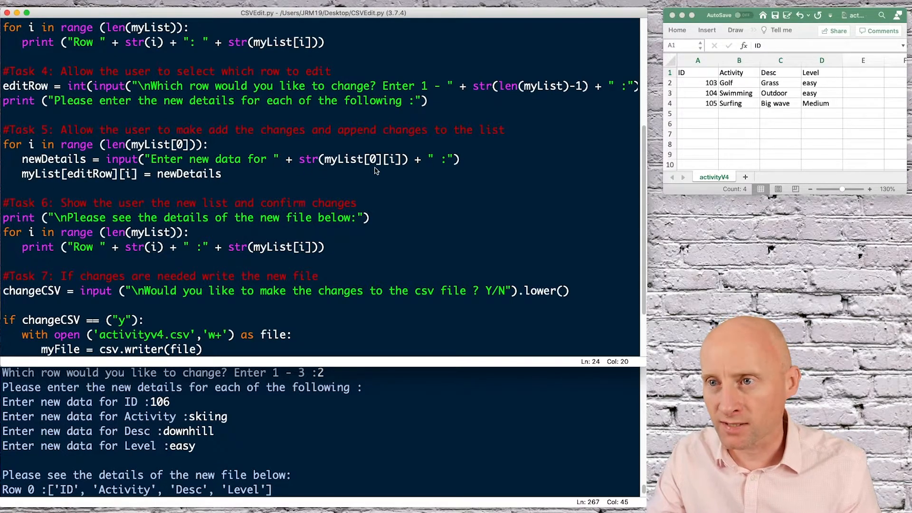
pyautogui.click(58, 174)
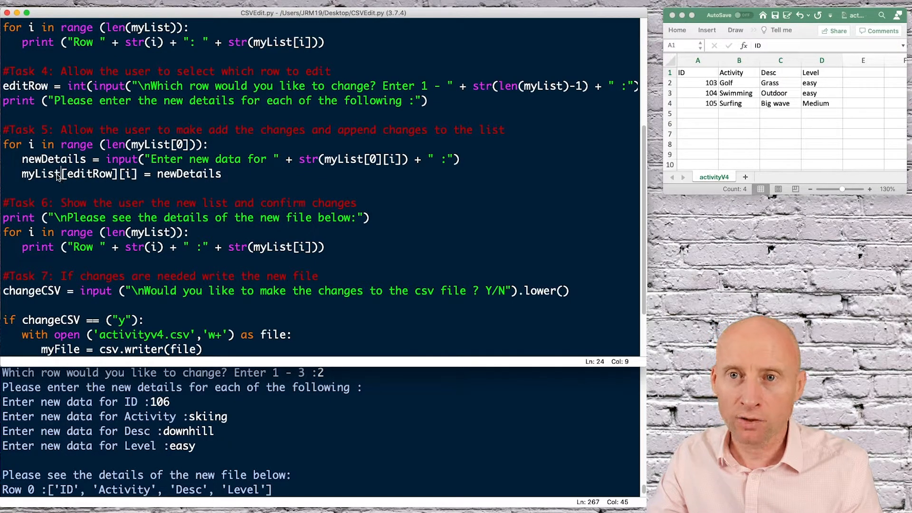
pyautogui.doubleClick(91, 173)
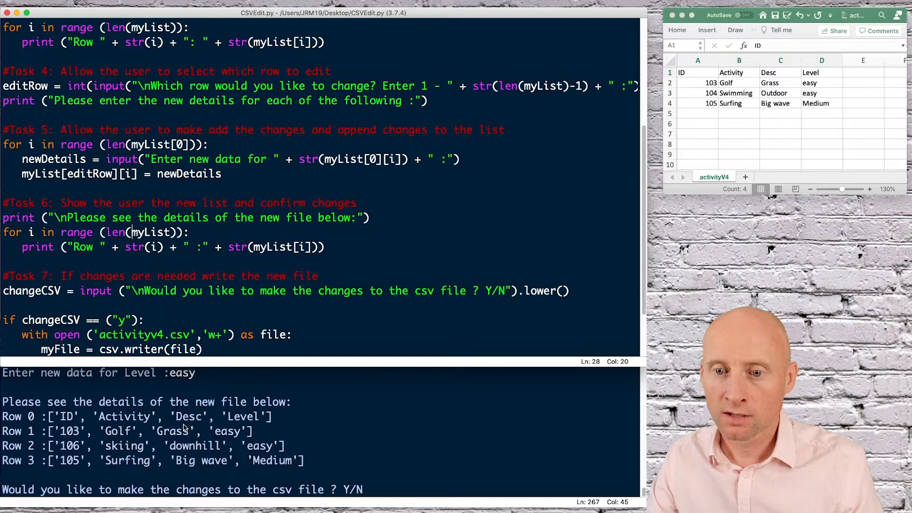
pyautogui.moveTo(3, 217); pyautogui.dragTo(326, 247)
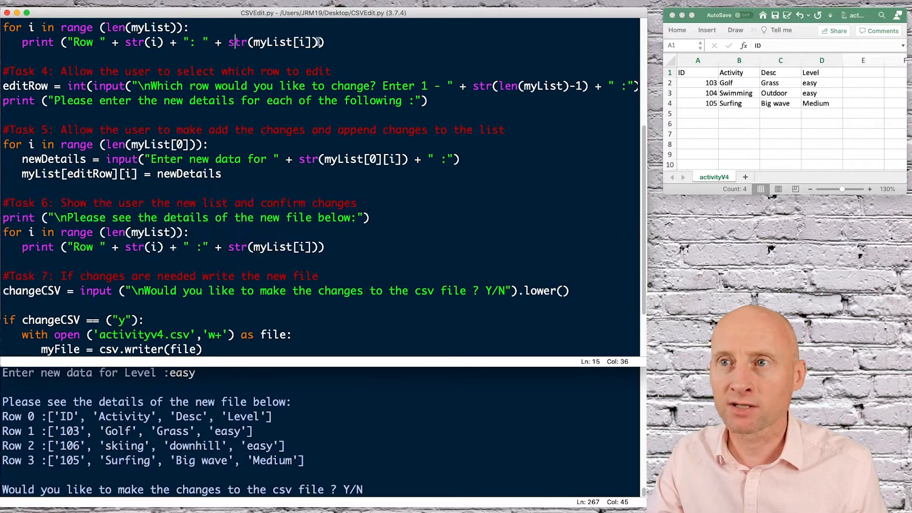
pyautogui.click(268, 247)
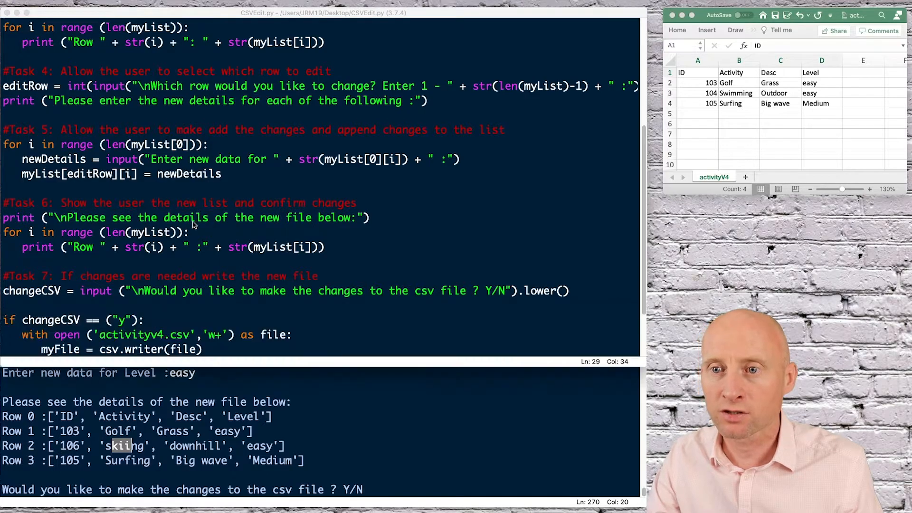
pyautogui.scroll(-3)
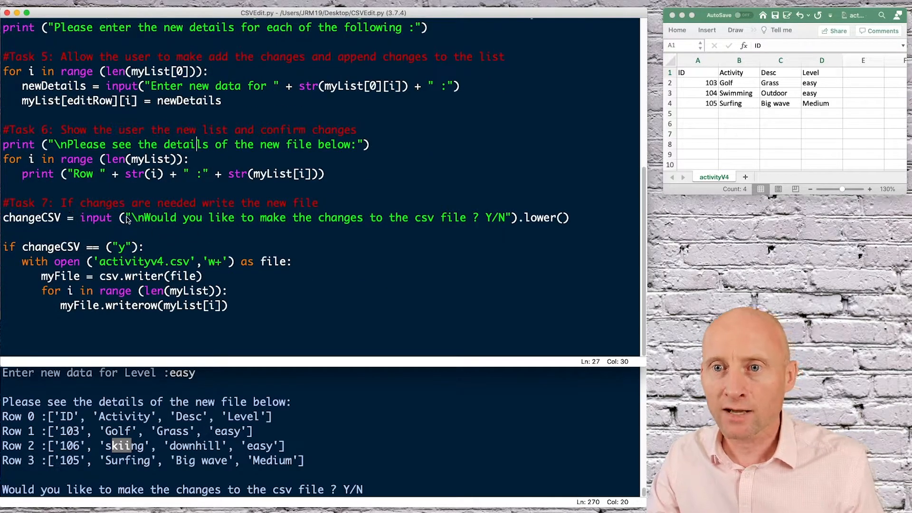
pyautogui.moveTo(134, 217); pyautogui.dragTo(465, 217)
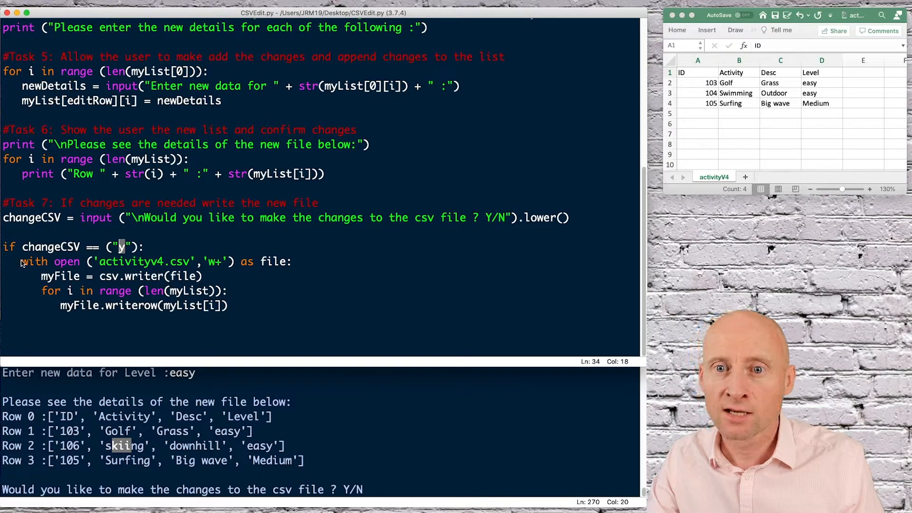
pyautogui.doubleClick(50, 261)
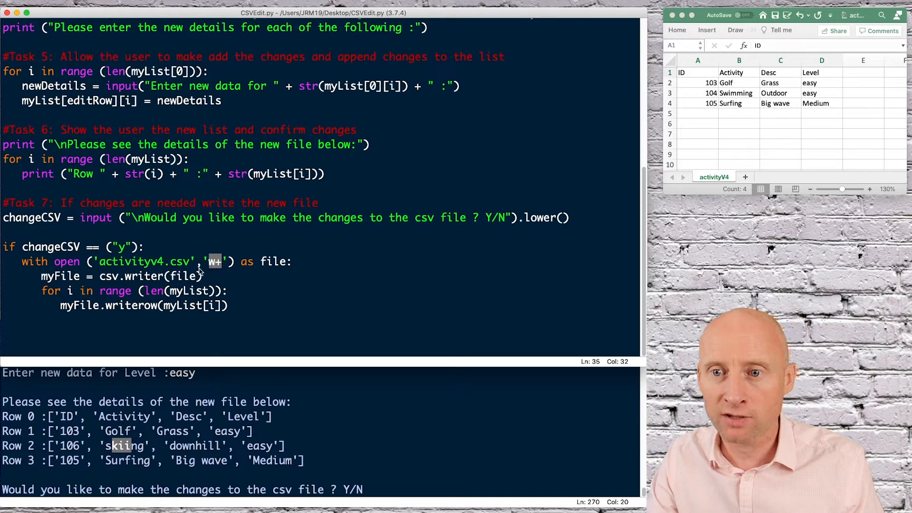
pyautogui.moveTo(42, 276); pyautogui.dragTo(228, 291)
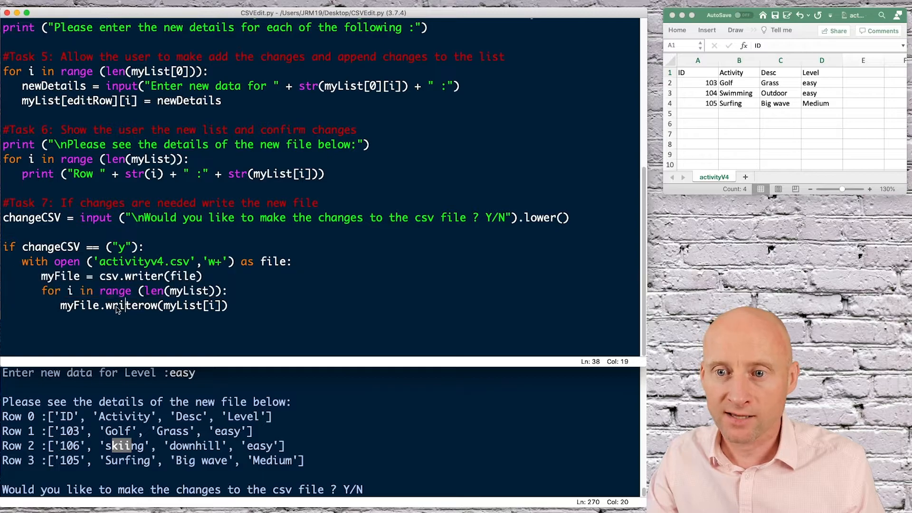
pyautogui.doubleClick(131, 305)
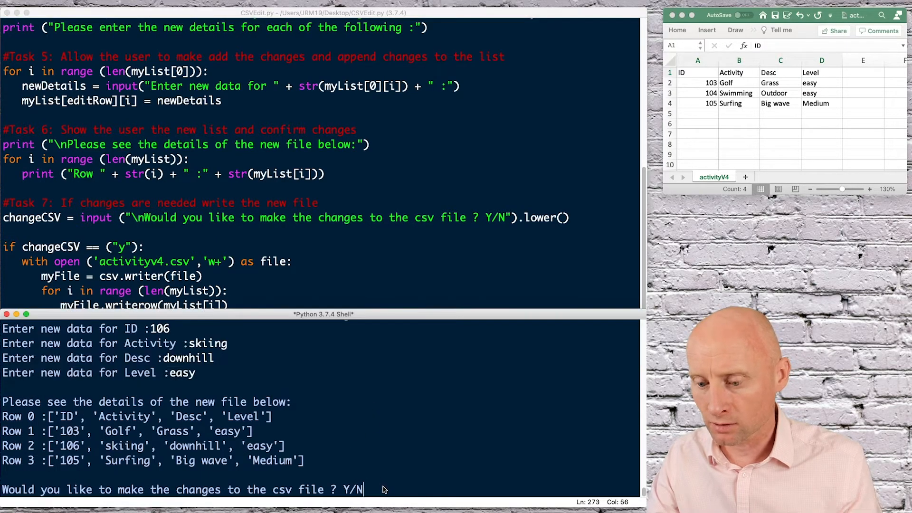
# Answer y so row 2's new details are written back to activityv4.csv
pyautogui.write('y')
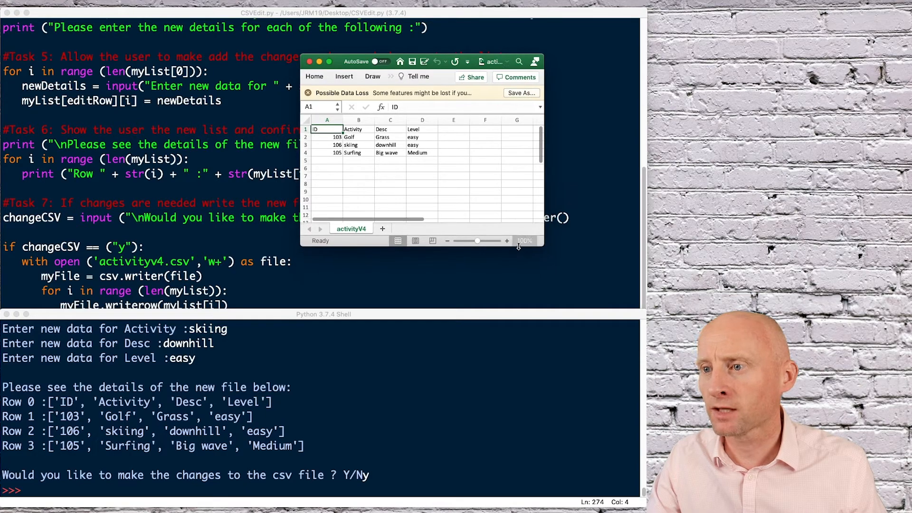
# Zoom the reopened sheet to 130% and check cell B3 shows skiing in the new 106 row
pyautogui.click(506, 240)
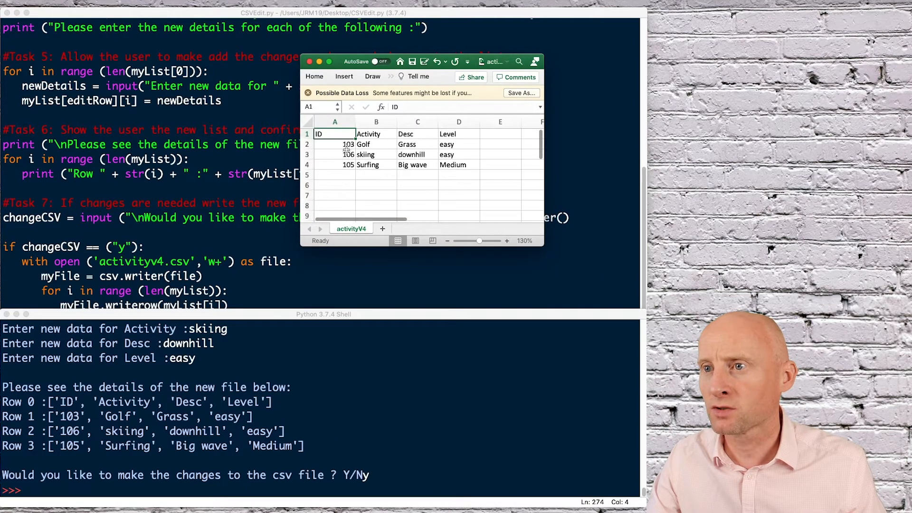
pyautogui.click(376, 153)
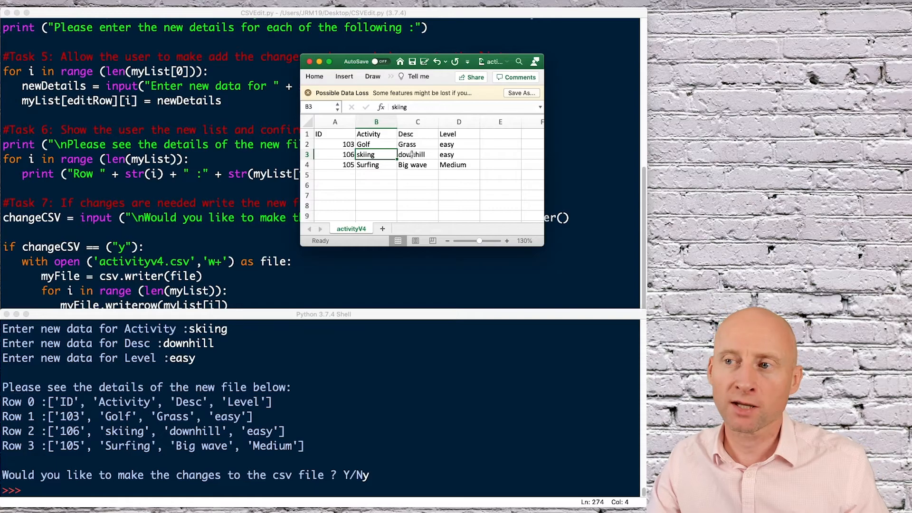